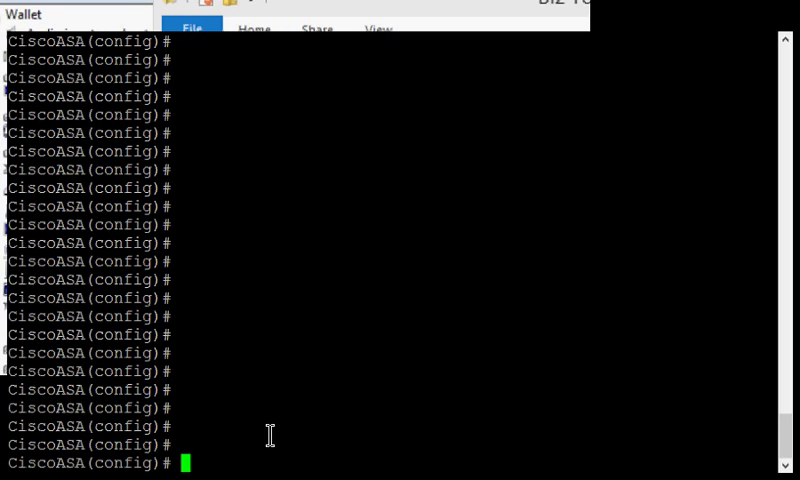
pyautogui.moveTo(200, 420)
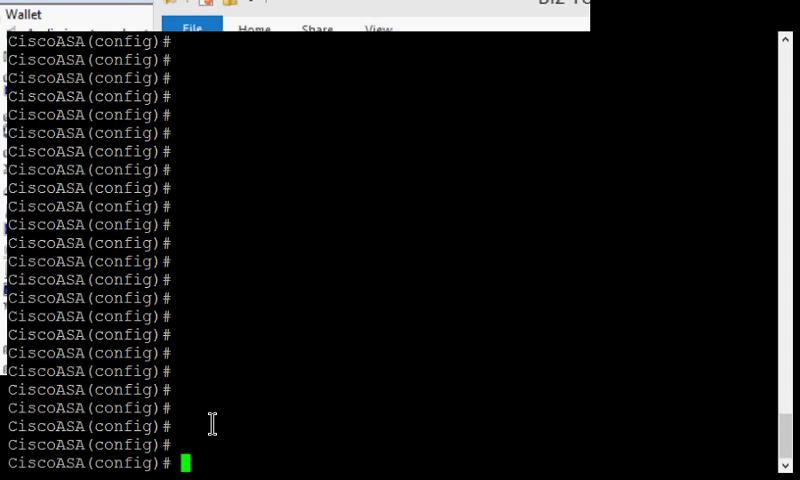
# - Enter interface vlan2 and assign IP address 1.1.1.2 with mask 255.255.255.248
pyautogui.write('int')
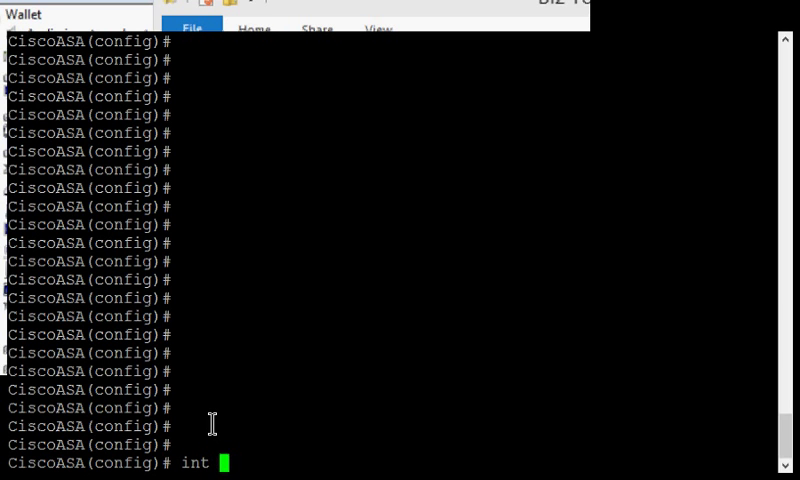
pyautogui.write('vlan')
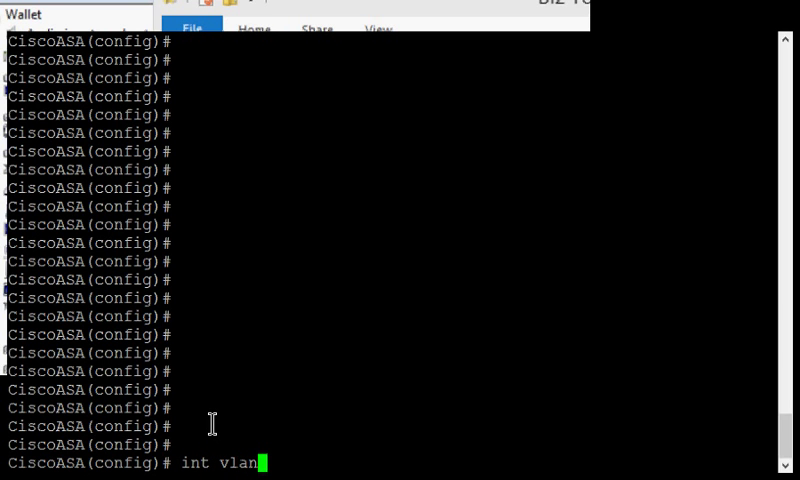
pyautogui.write('2')
pyautogui.write('i')
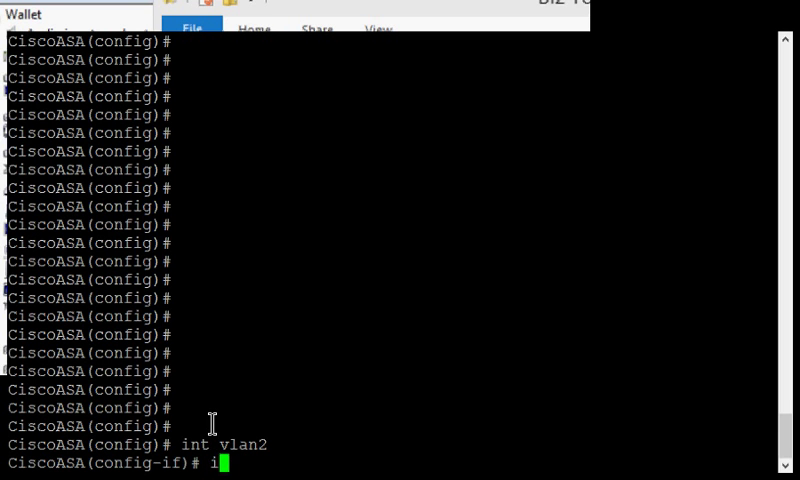
pyautogui.write('p address')
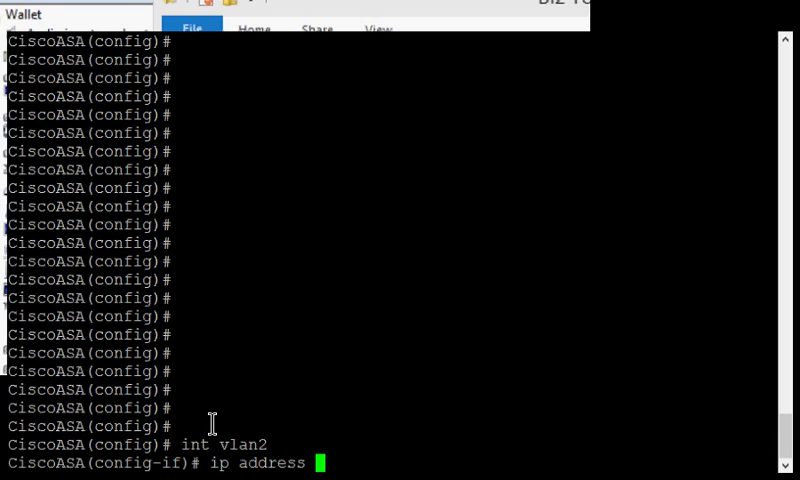
pyautogui.write('1.1.1')
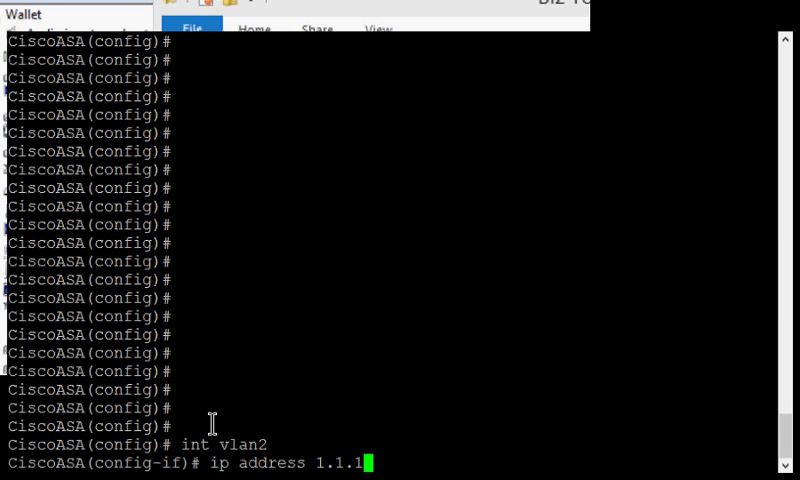
pyautogui.write('.2')
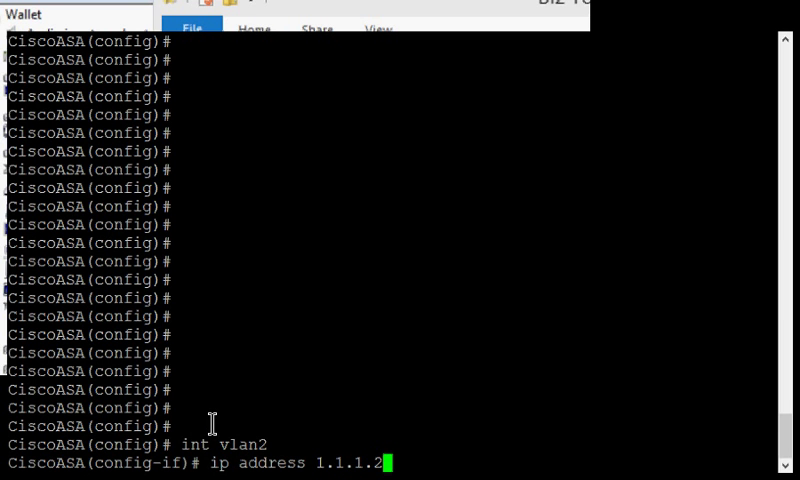
pyautogui.write('255.2')
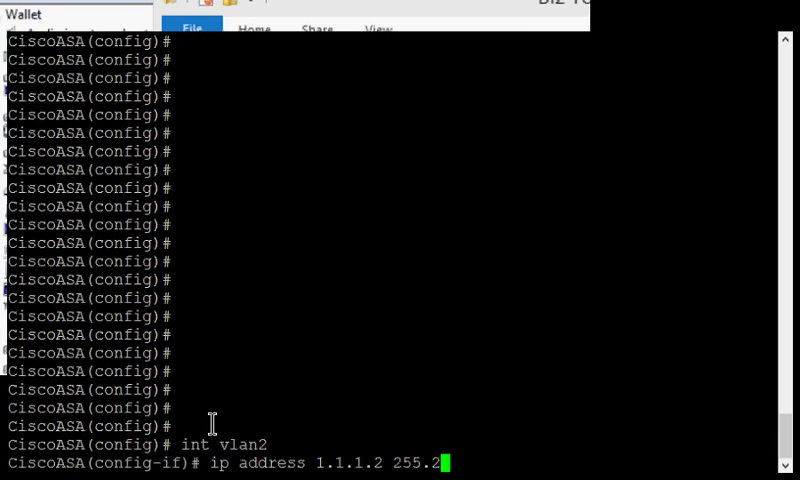
pyautogui.write('55.255.248')
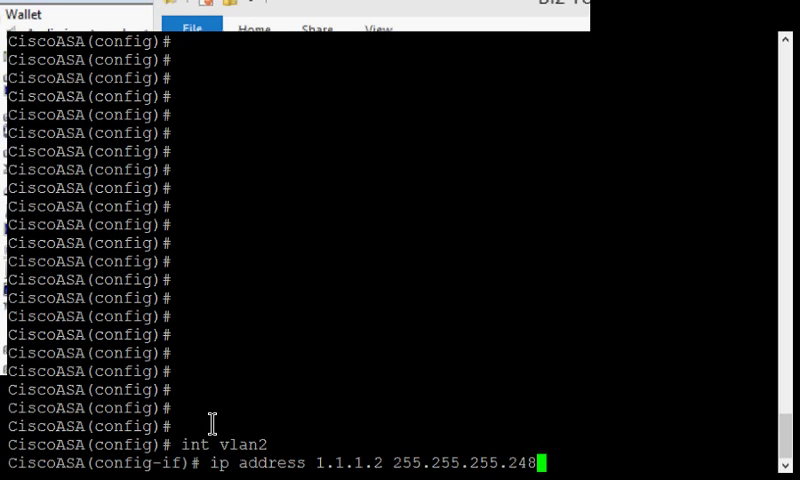
pyautogui.press('enter')
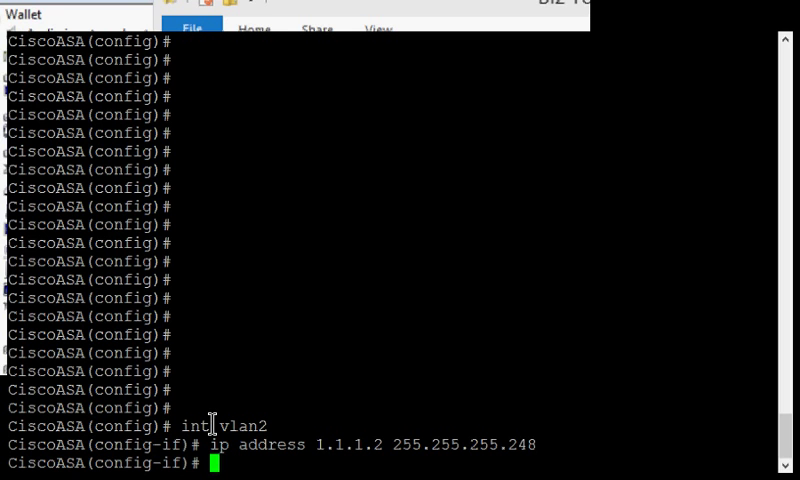
# - Exit interface mode and type 'ip address outside 1.1.1.2 255.255' at the global prompt
pyautogui.write('exit')
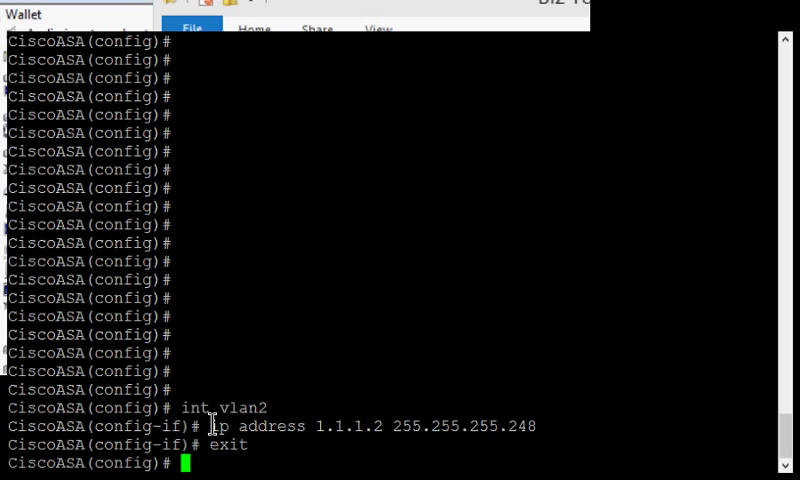
pyautogui.write('ip addres')
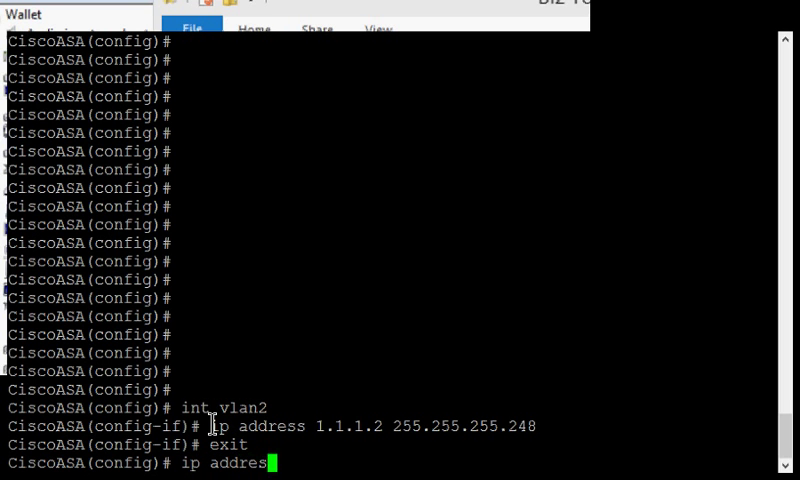
pyautogui.write('s outside')
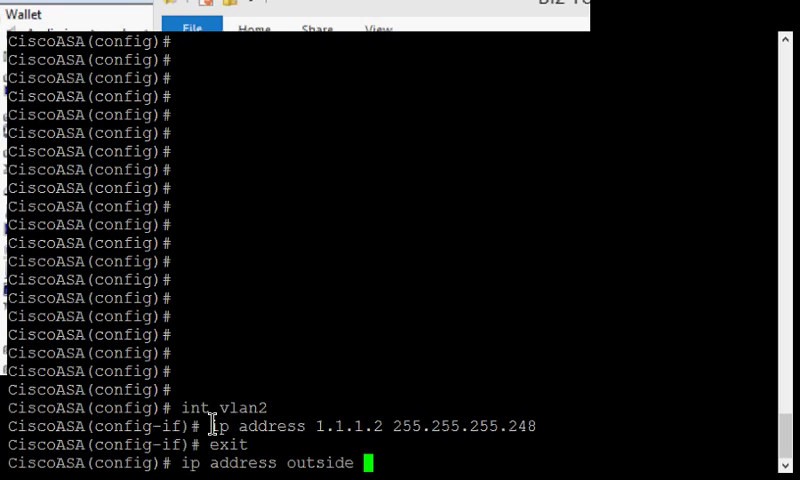
pyautogui.write('1.1.1.2')
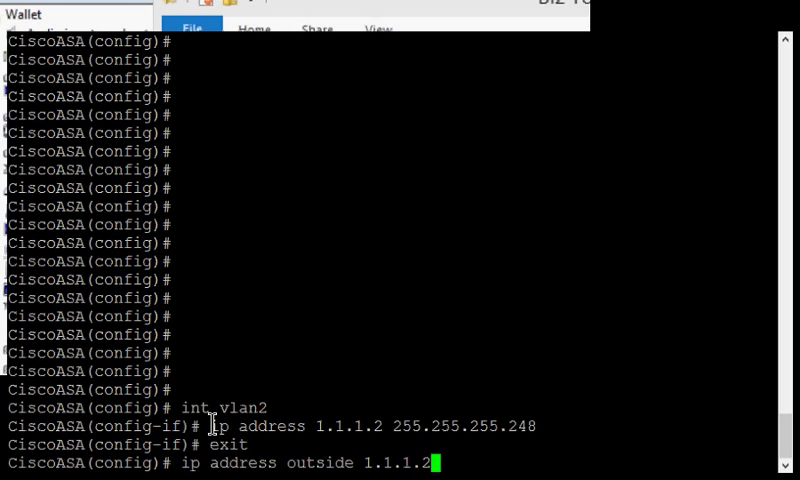
pyautogui.write('255.255.255.248')
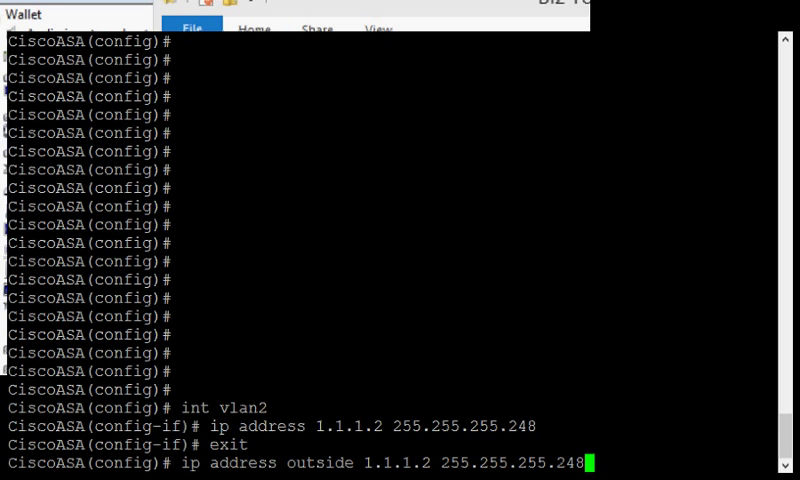
pyautogui.moveTo(566, 277)
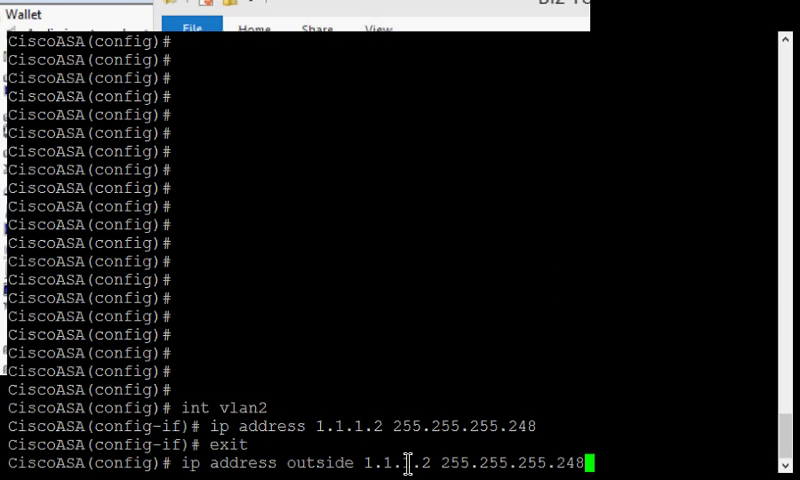
pyautogui.moveTo(181, 472)
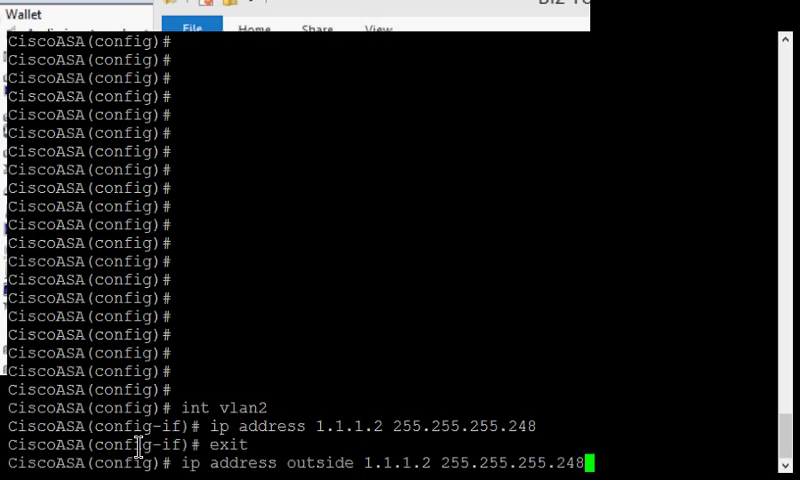
pyautogui.moveTo(237, 465)
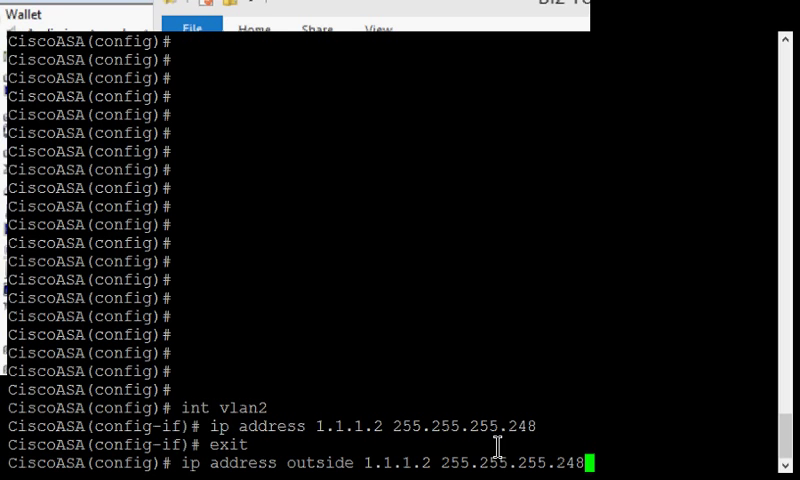
pyautogui.moveTo(180, 456)
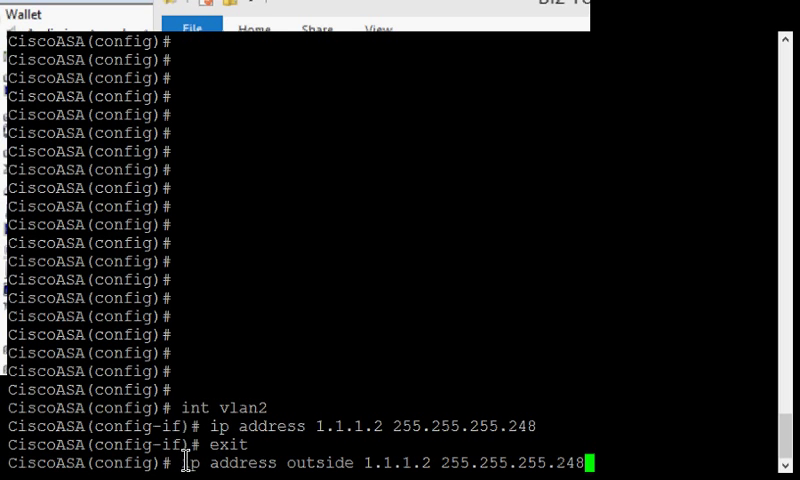
pyautogui.moveTo(253, 389)
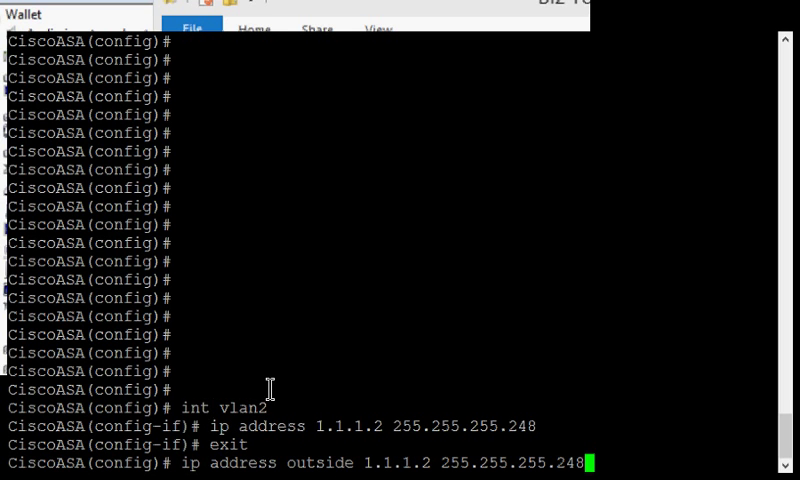
pyautogui.moveTo(329, 404)
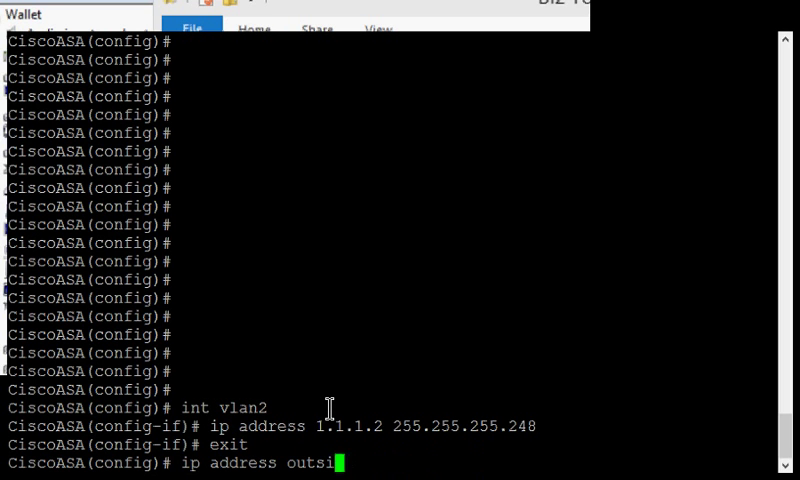
# - Enter interface vlan1 and begin typing 'ip address 192.168.1.1 255.'
pyautogui.write('int')
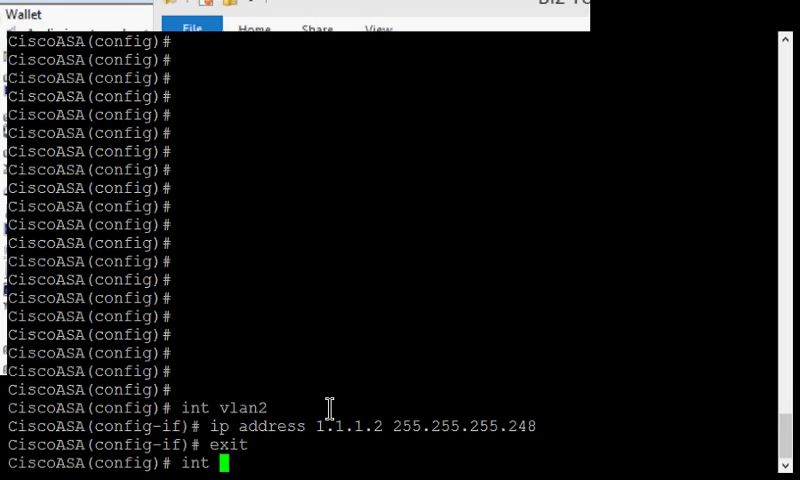
pyautogui.write('vlan1')
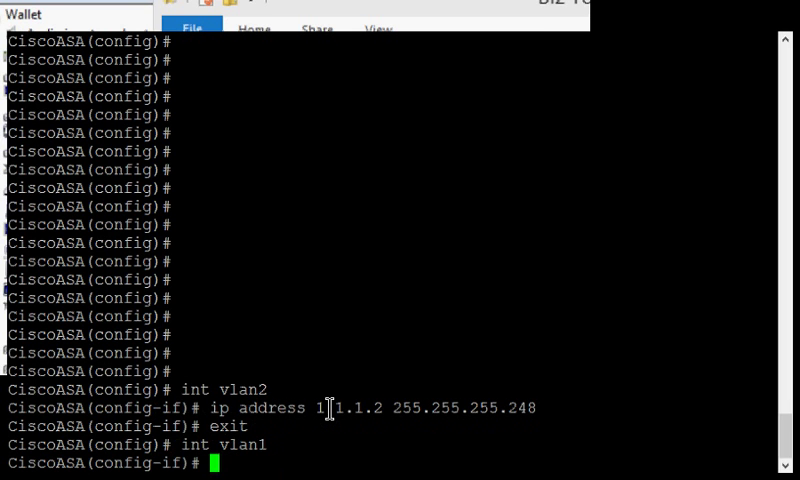
pyautogui.write('ip addres')
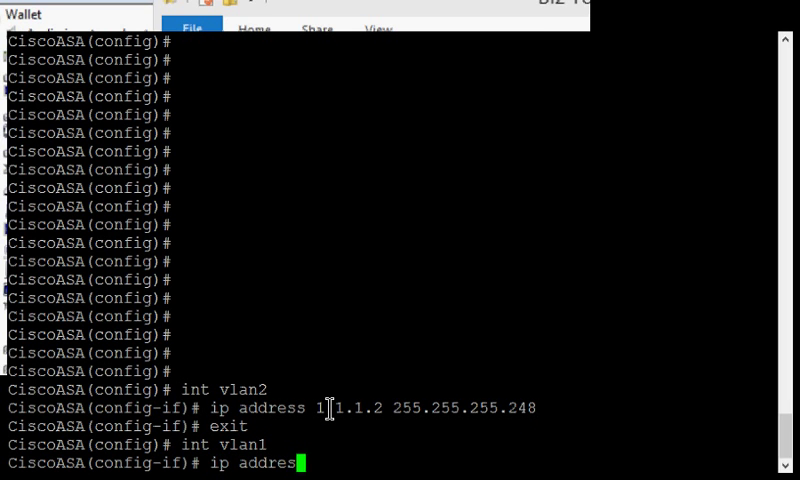
pyautogui.write('192.168')
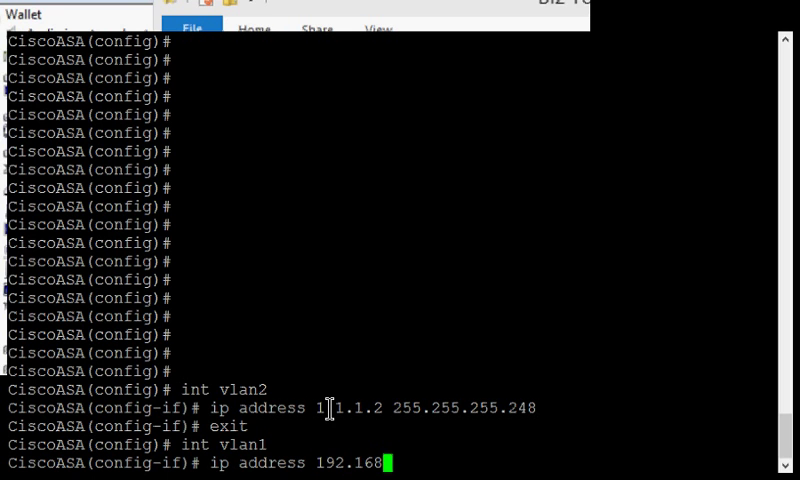
pyautogui.write('.1.1 255.')
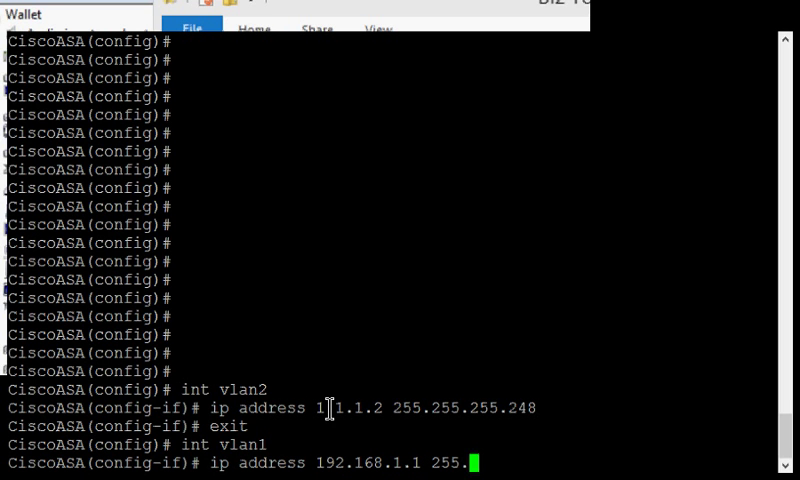